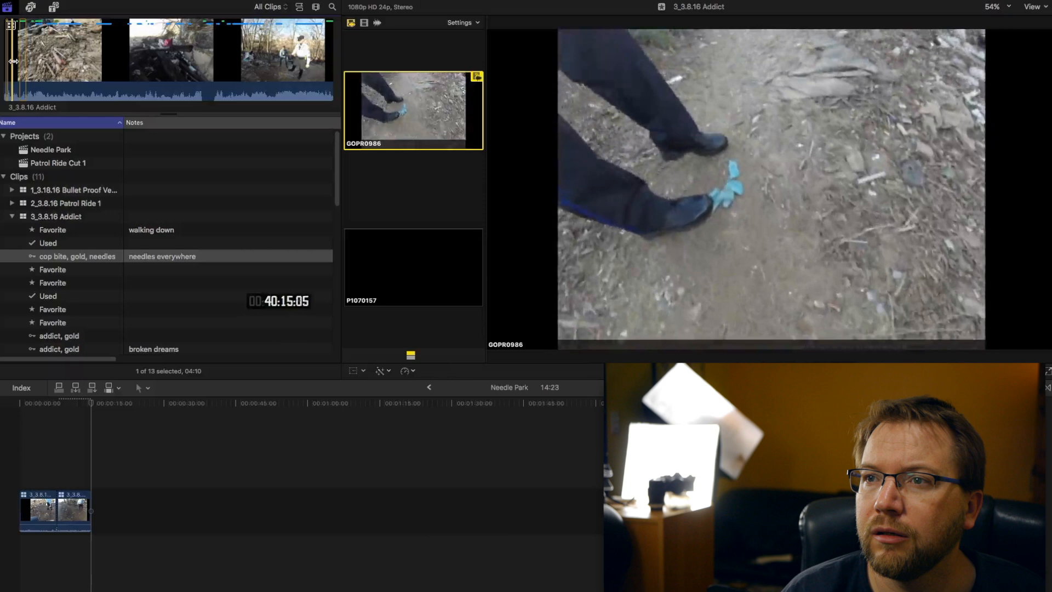
Edit the 3_3.8.16 Addict multicam clip into Needle Park, stacked above earlier clips (~29 s).
{"action": "left_click", "coordinate": [52, 269]}
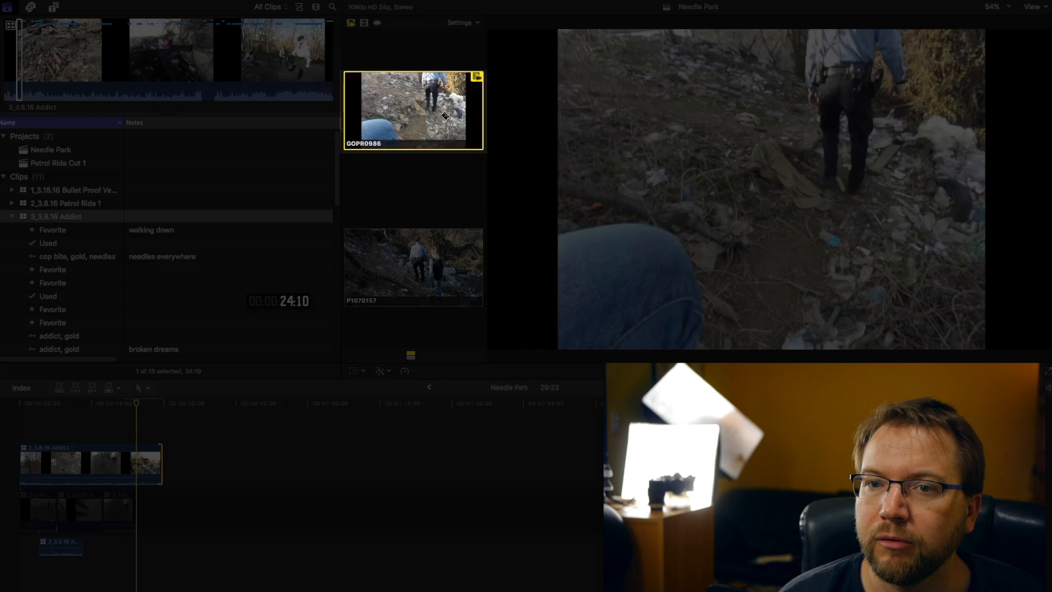
Append another 3_3.8.16 Addict multicam section to the primary storyline, gaining +10 dB.
{"action": "left_click", "coordinate": [413, 266]}
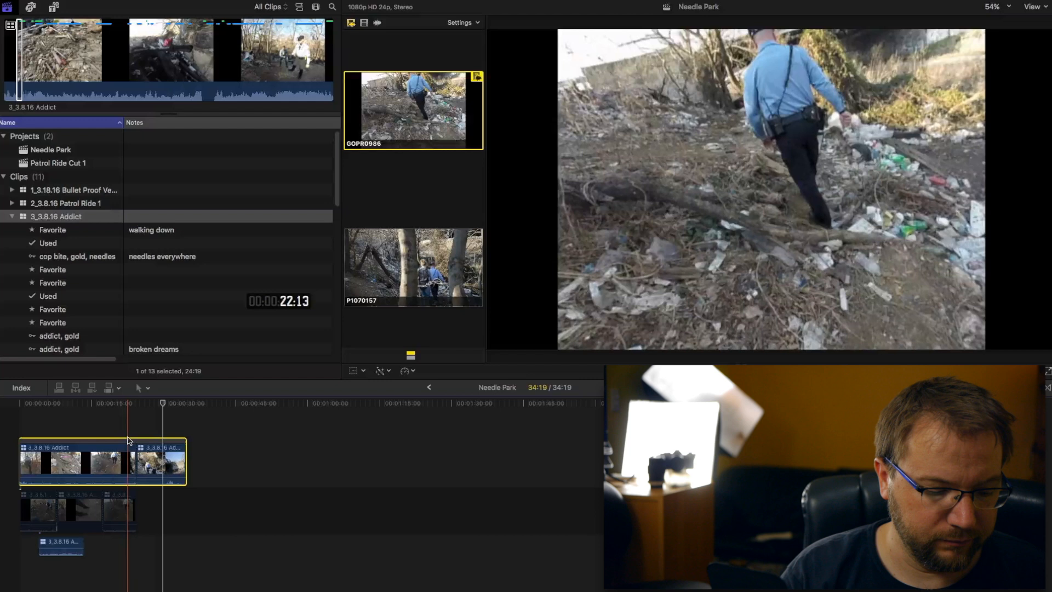
{"action": "left_click", "coordinate": [53, 215]}
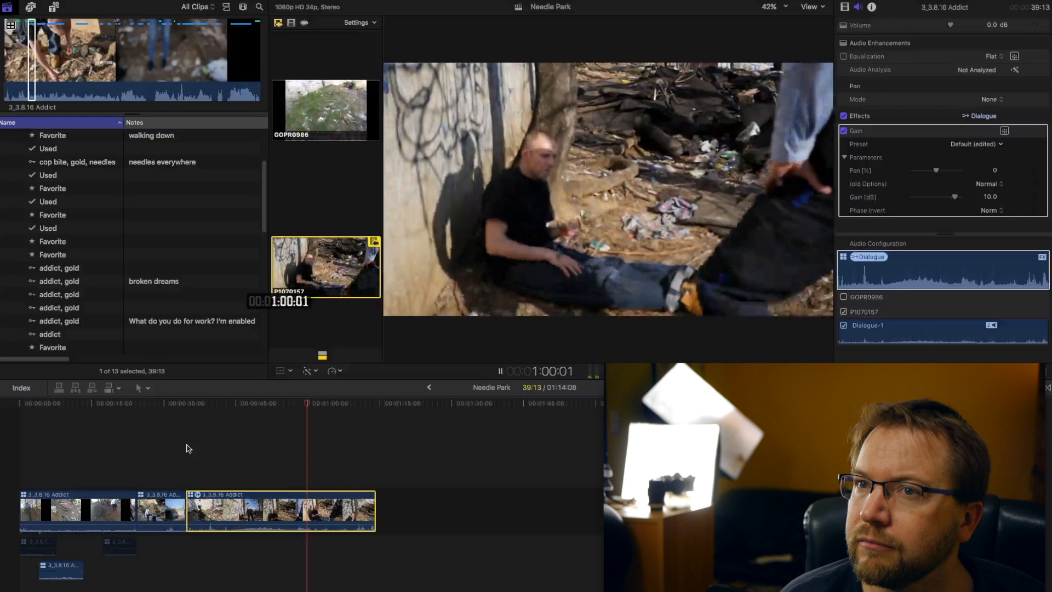
Cut between GoPro and P1070157 angles, then trim the first Addict cut (sequence ~1:13).
{"action": "left_click", "coordinate": [325, 107]}
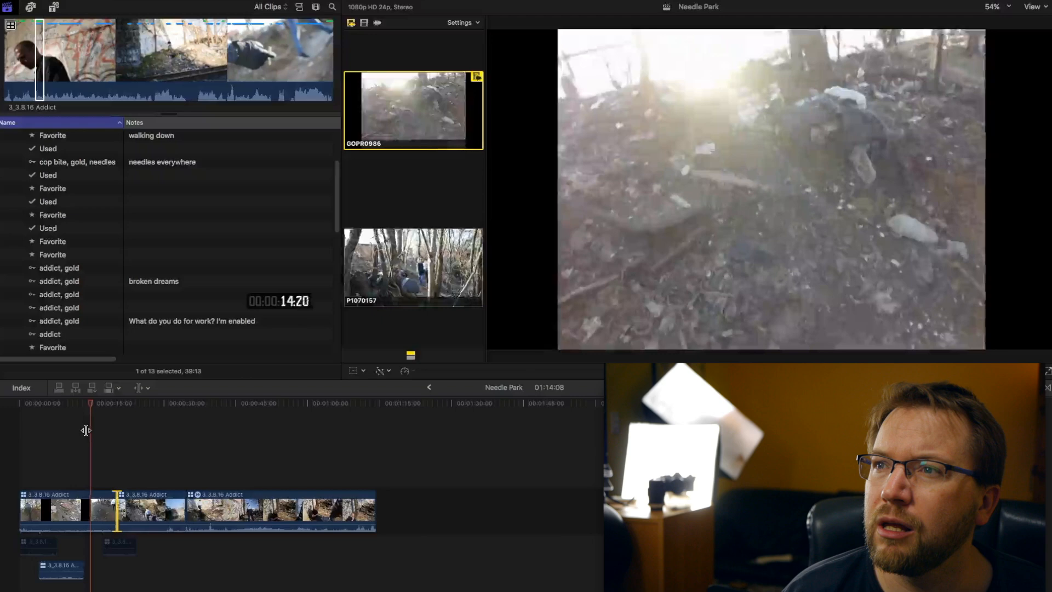
{"action": "left_click", "coordinate": [412, 266]}
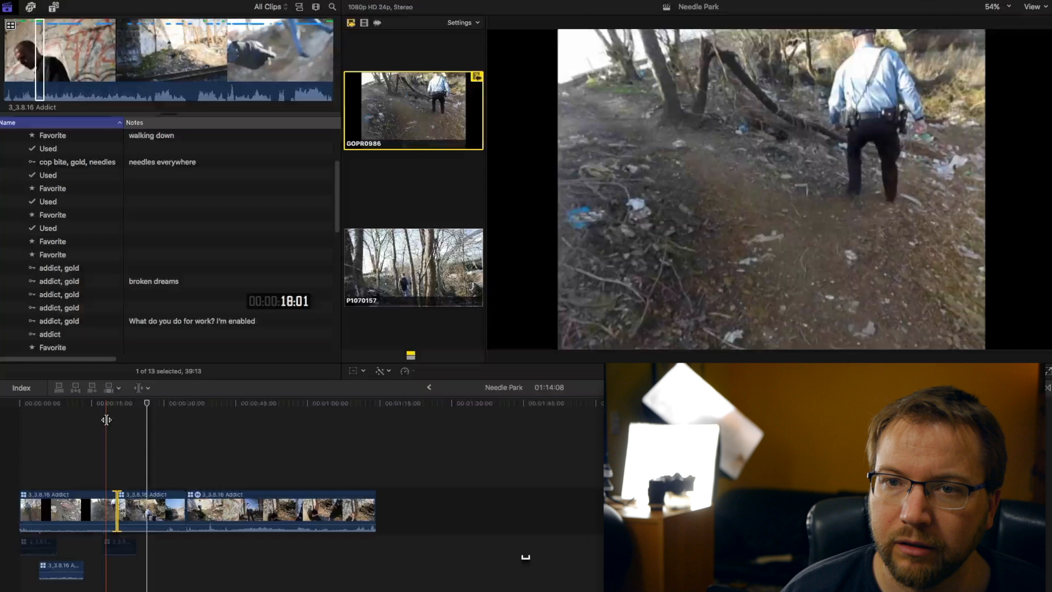
{"action": "left_click", "coordinate": [413, 267]}
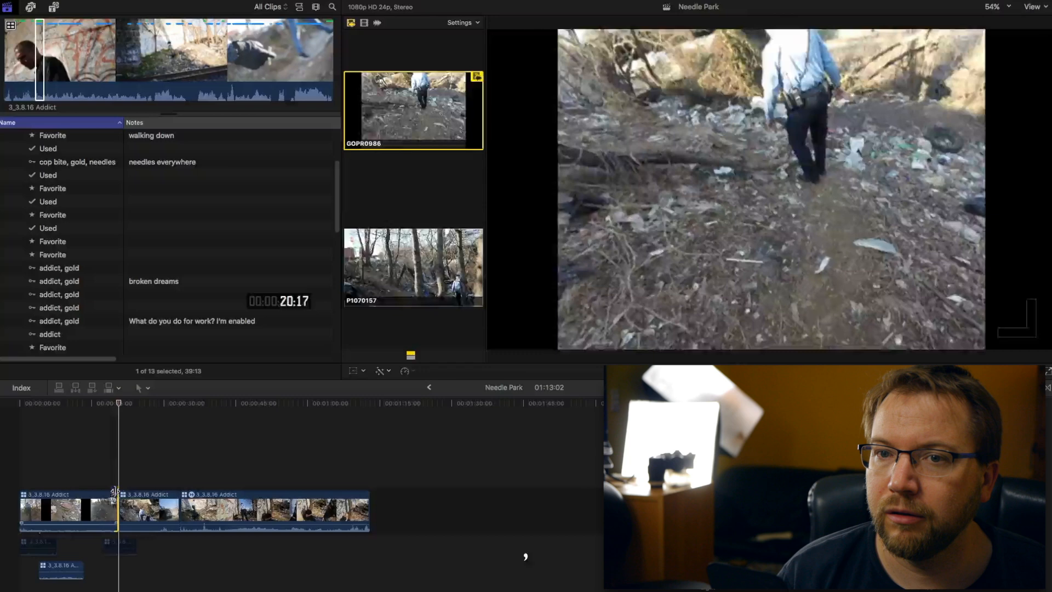
Add another angle cut early in the multicam clip, creating a fourth Addict shot.
{"action": "left_click", "coordinate": [136, 510]}
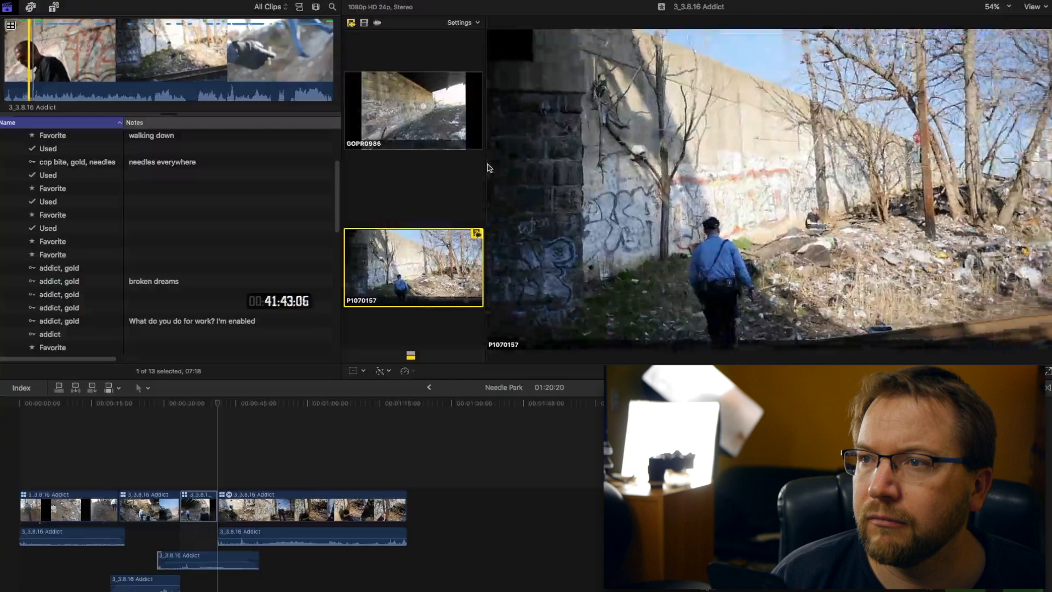
Drag the last camera audio clip's start edge left to overlap the preceding audio.
{"action": "key", "text": "k"}
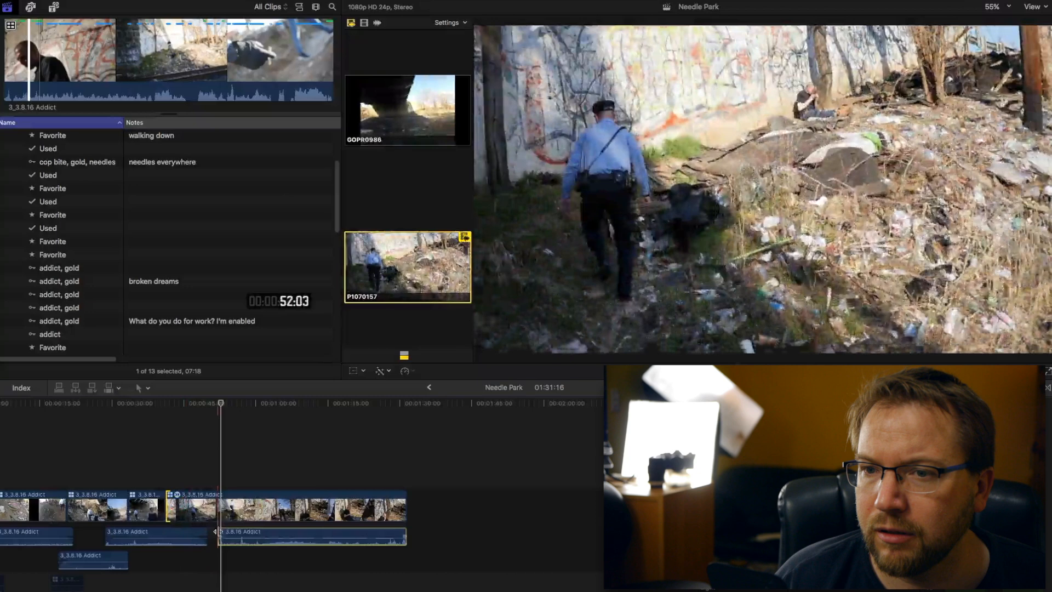
{"action": "left_click", "coordinate": [134, 402]}
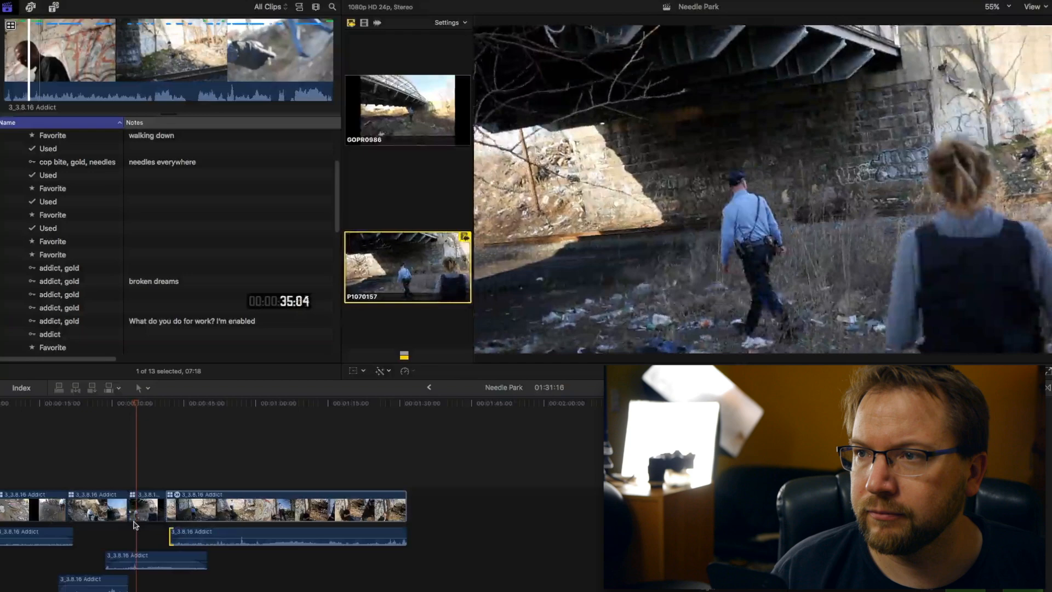